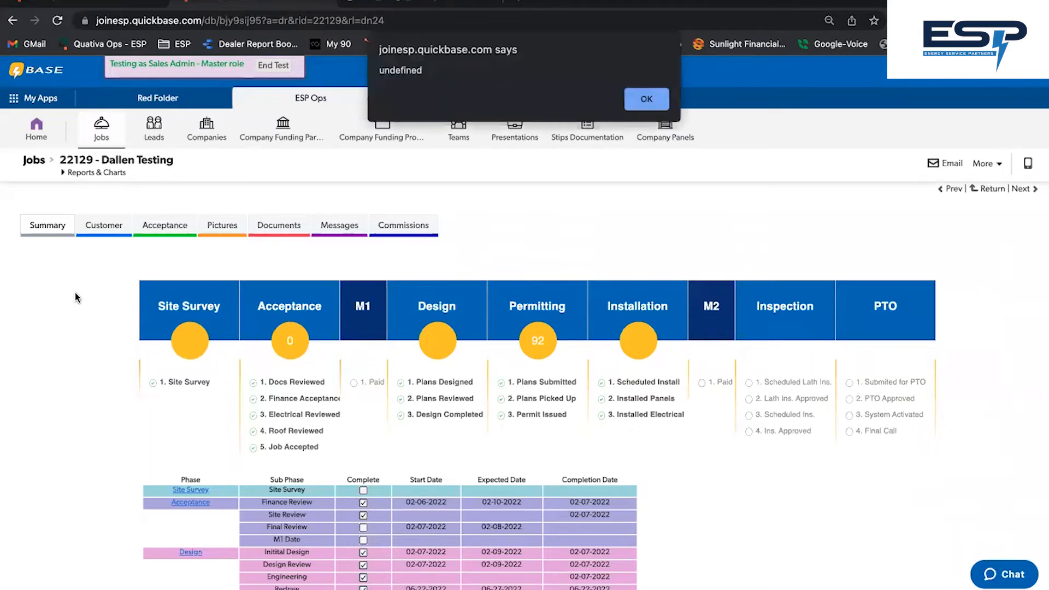
# Dismiss the 'undefined' browser alert so the job 22129 stage diagram shows fully
pyautogui.click(644, 99)
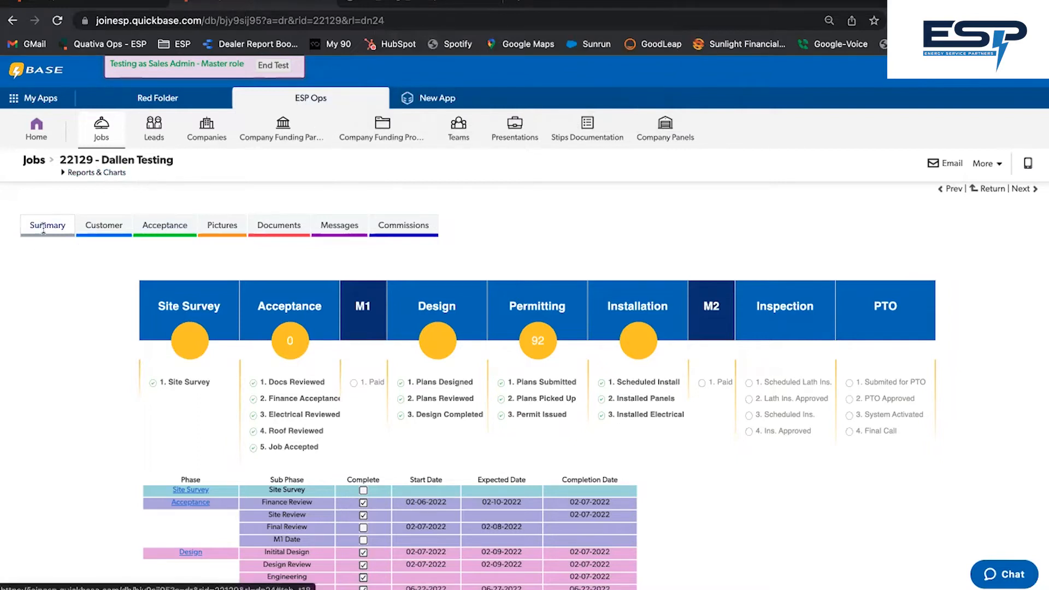
pyautogui.scroll(-3)
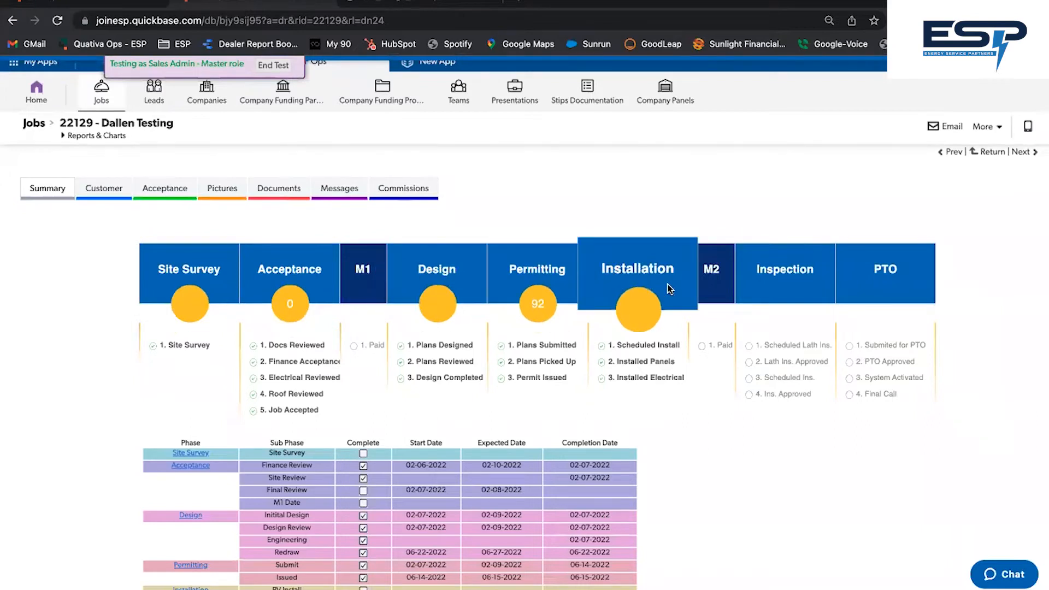
pyautogui.moveTo(57, 354)
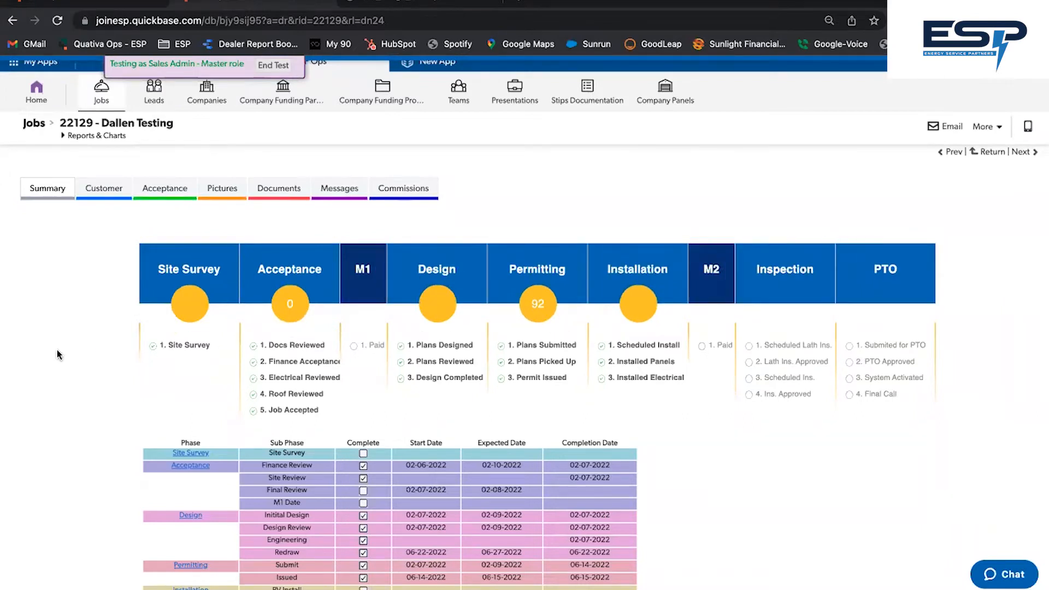
# Scroll to the phase date table and bring up the Message Support chat form
pyautogui.scroll(-3)
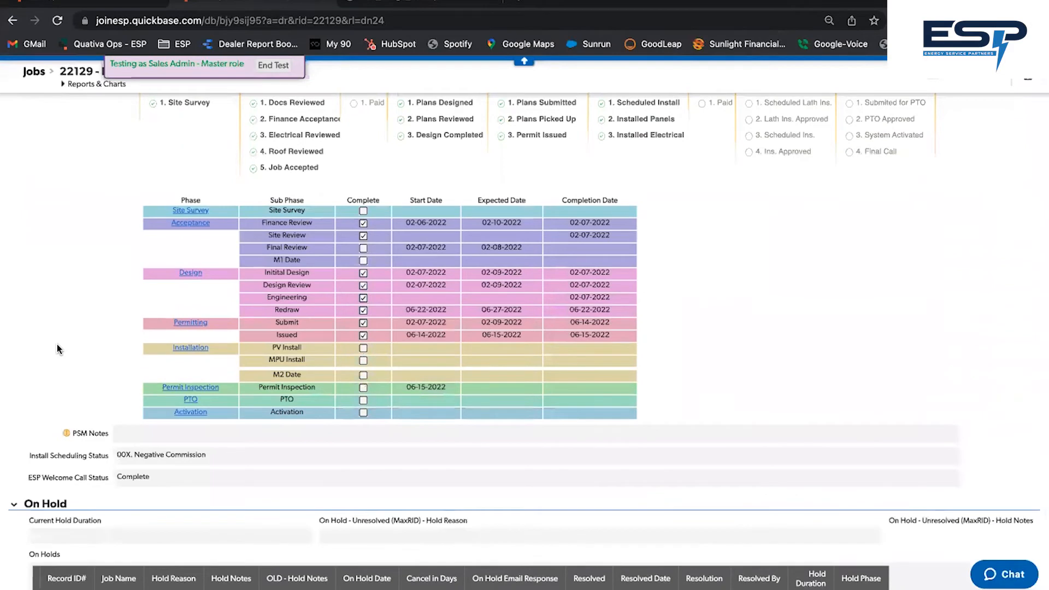
pyautogui.scroll(-3)
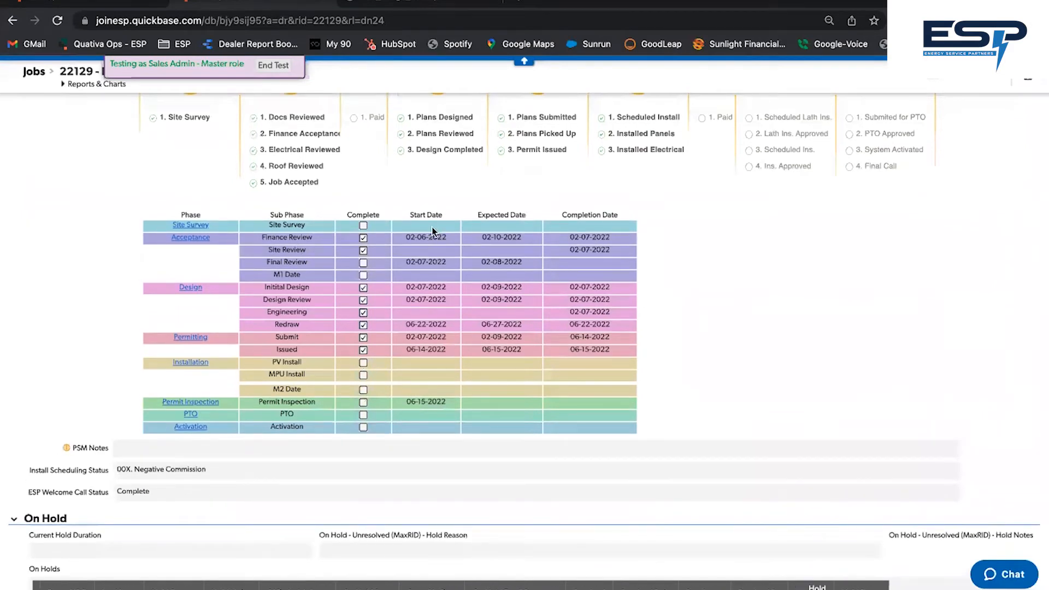
pyautogui.moveTo(606, 239)
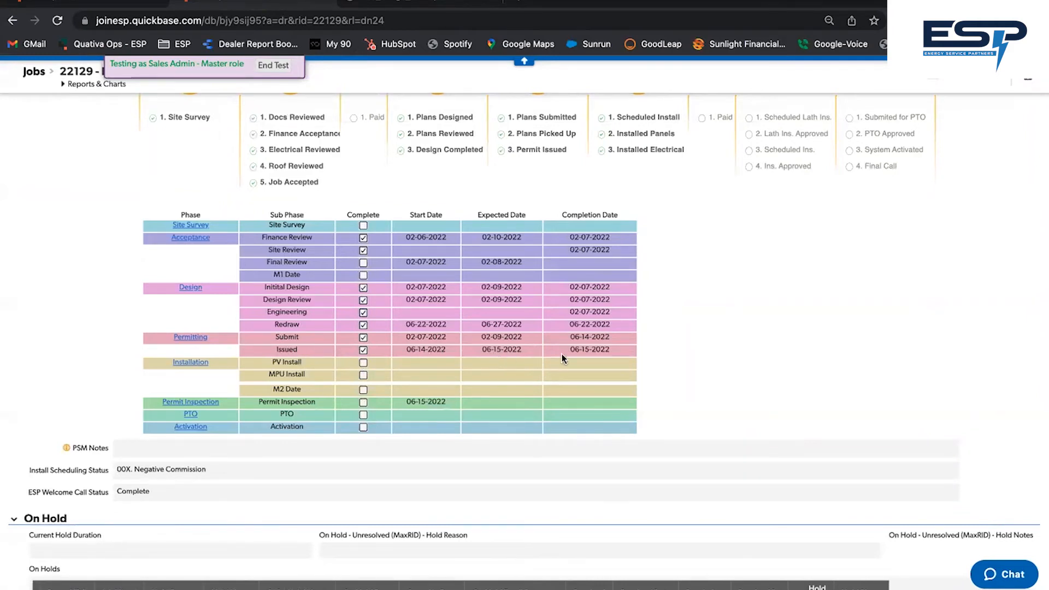
pyautogui.moveTo(603, 353)
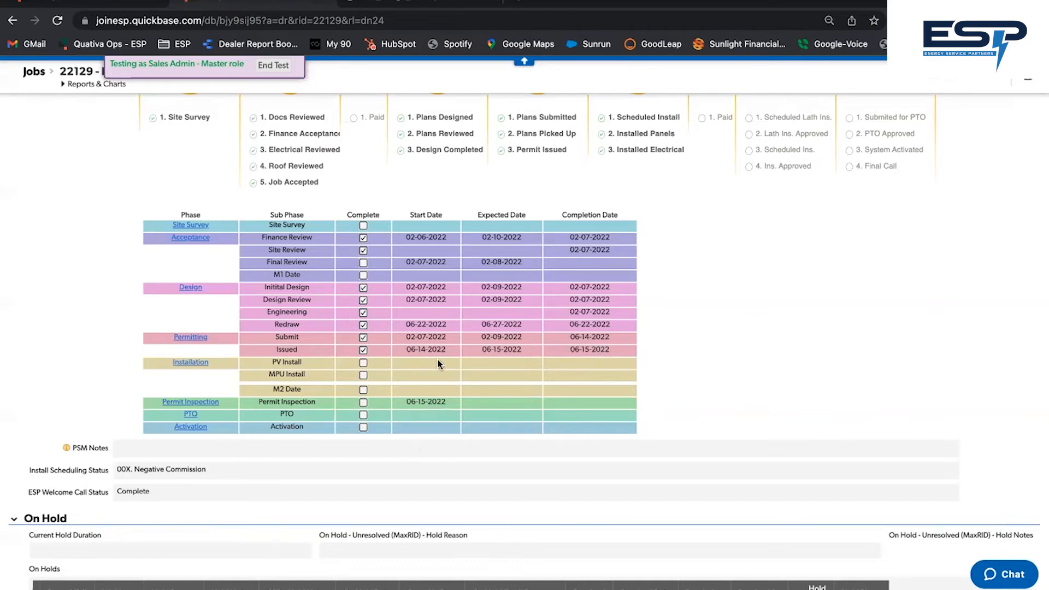
pyautogui.moveTo(434, 370)
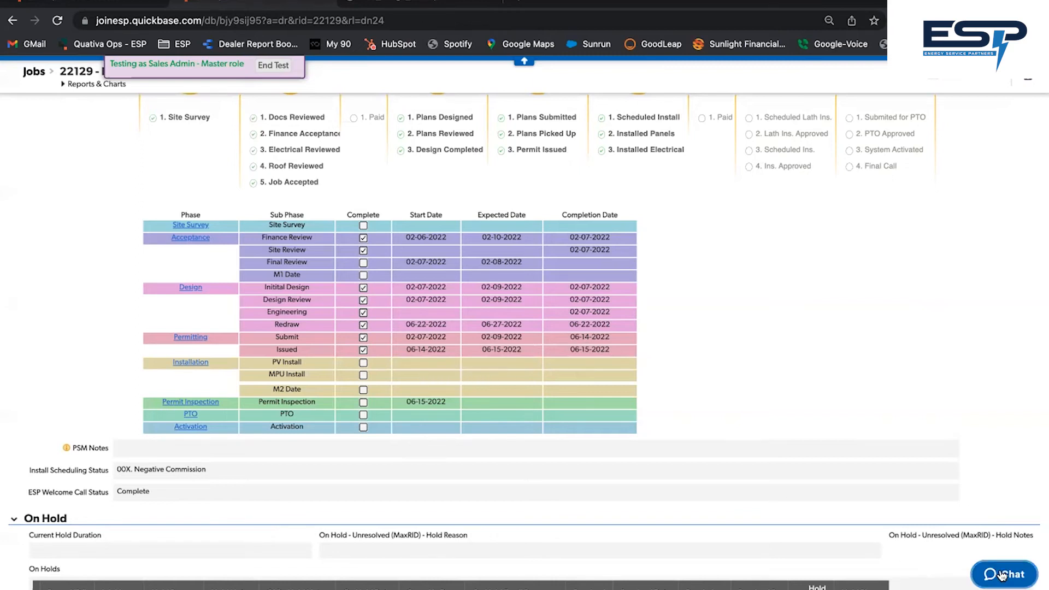
pyautogui.click(1005, 573)
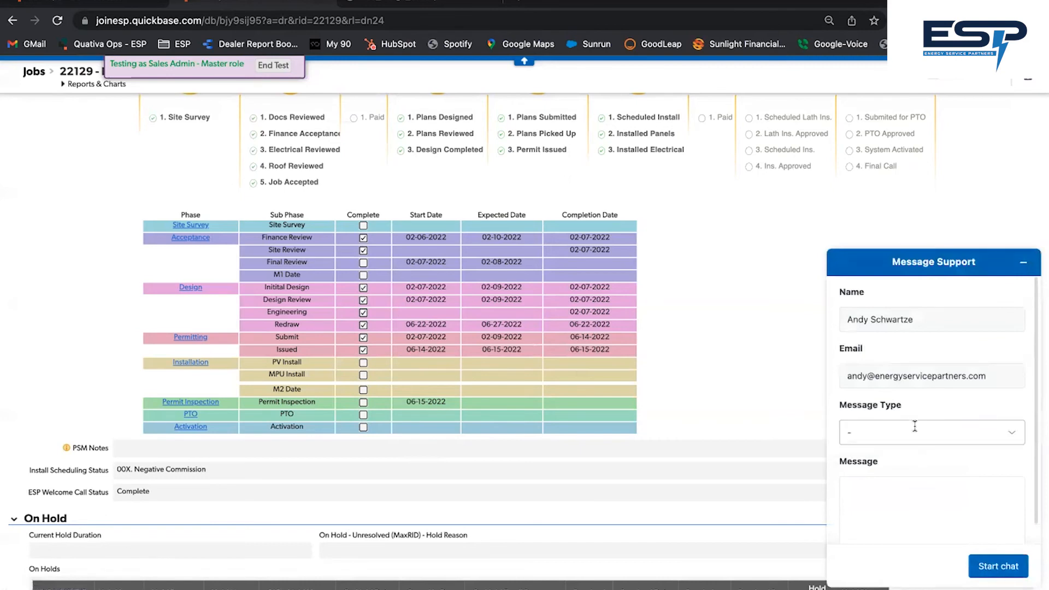